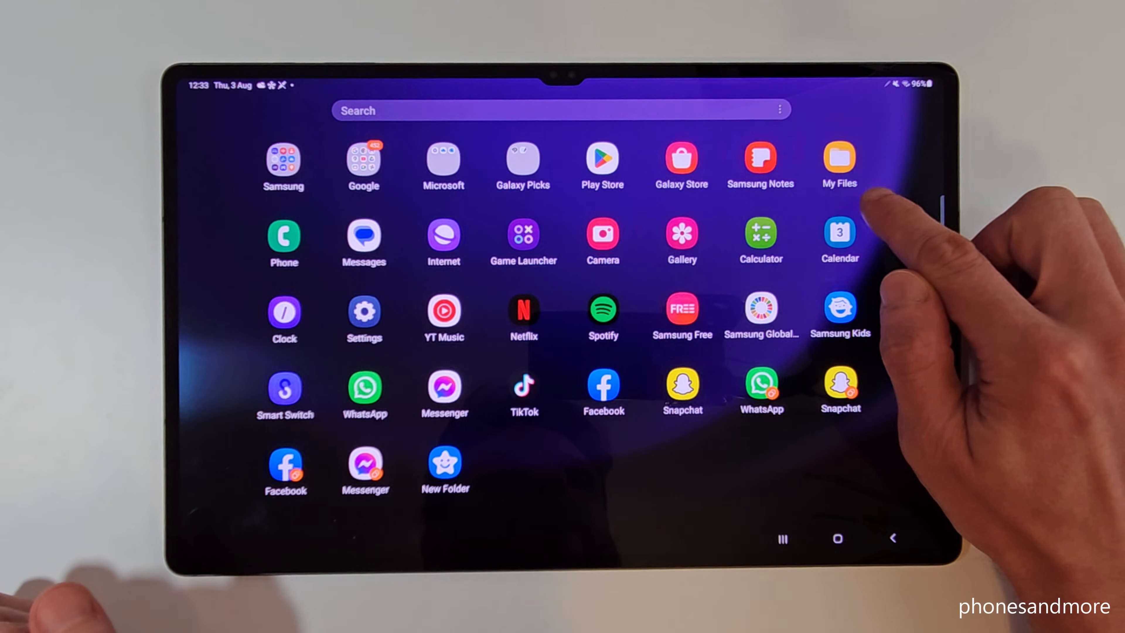
# Launch My Files from the app drawer onto its Recent files page
pyautogui.click(837, 159)
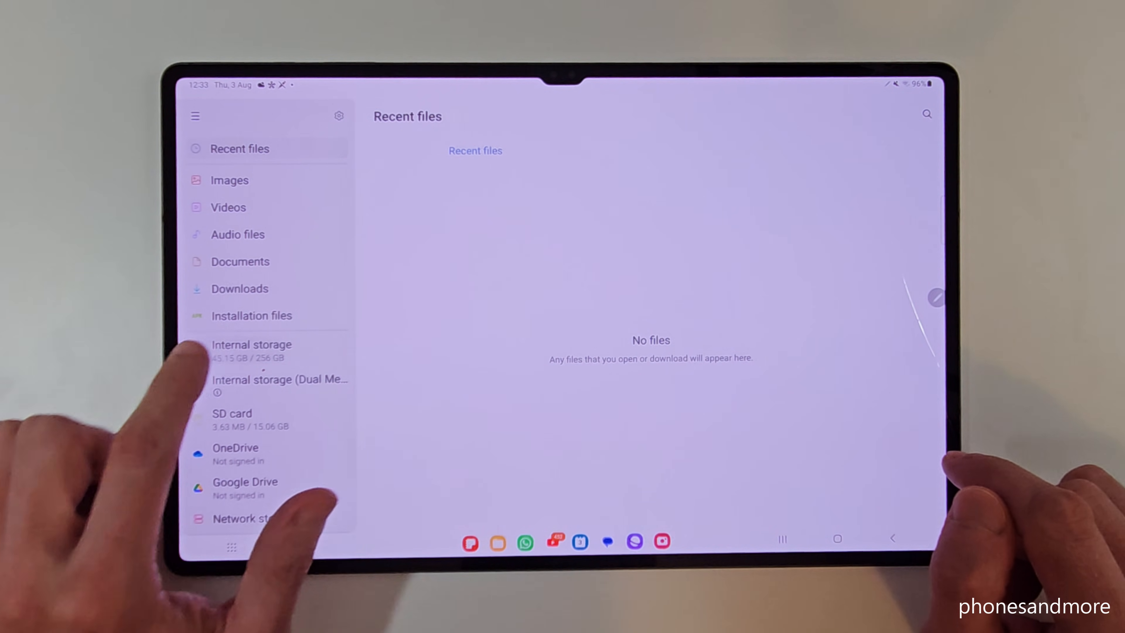
# Browse Internal storage into DCIM and then the Camera photos folder
pyautogui.click(251, 344)
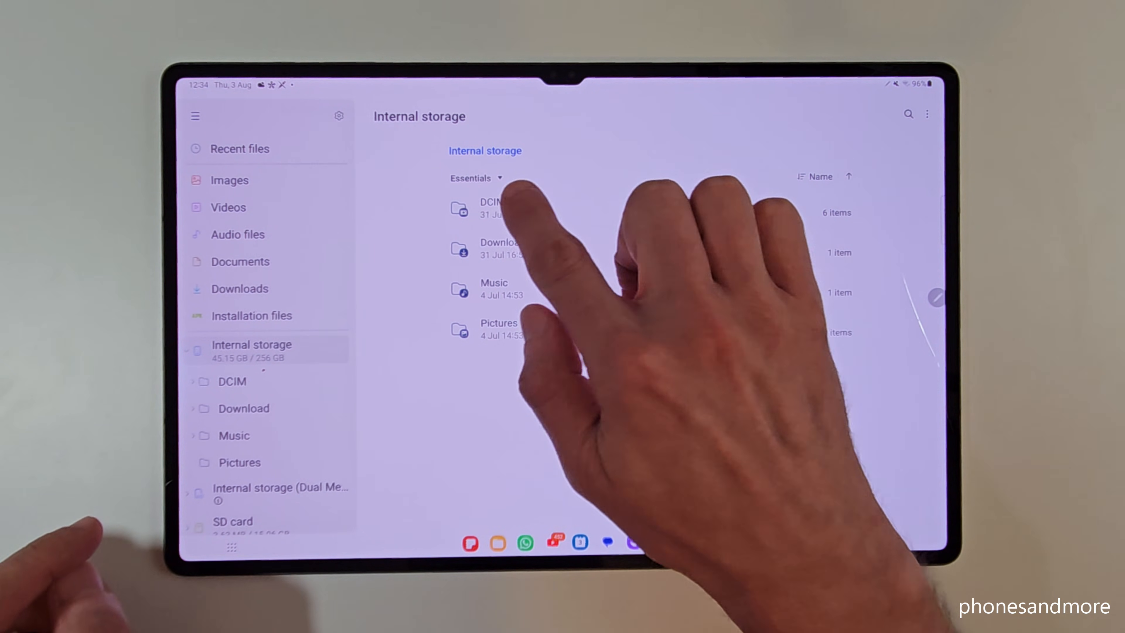
pyautogui.click(489, 208)
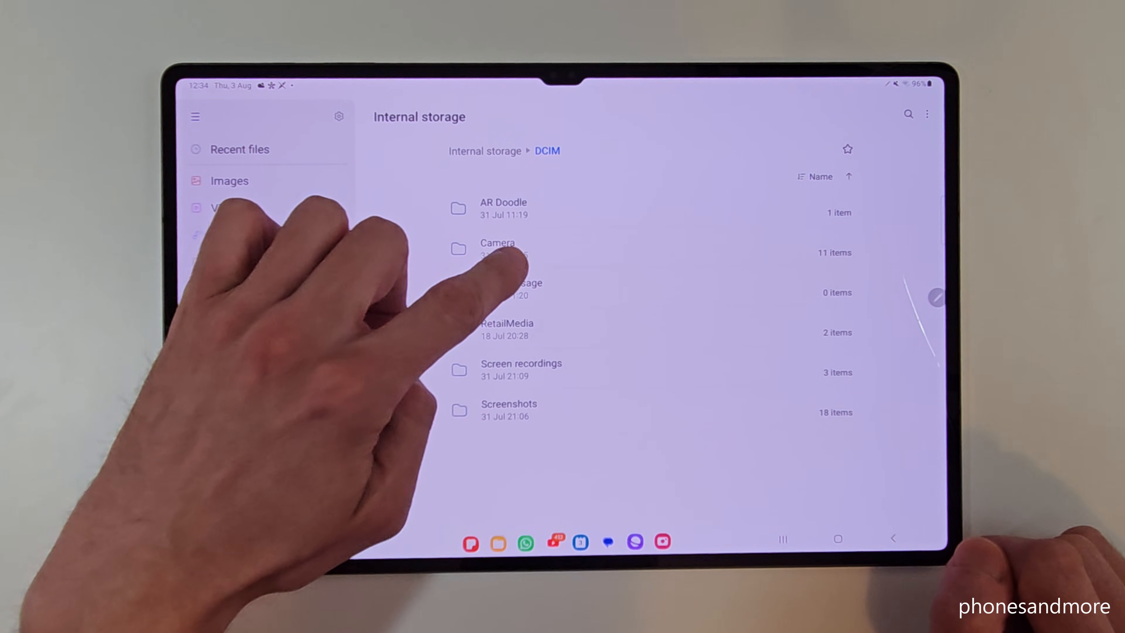
pyautogui.click(498, 247)
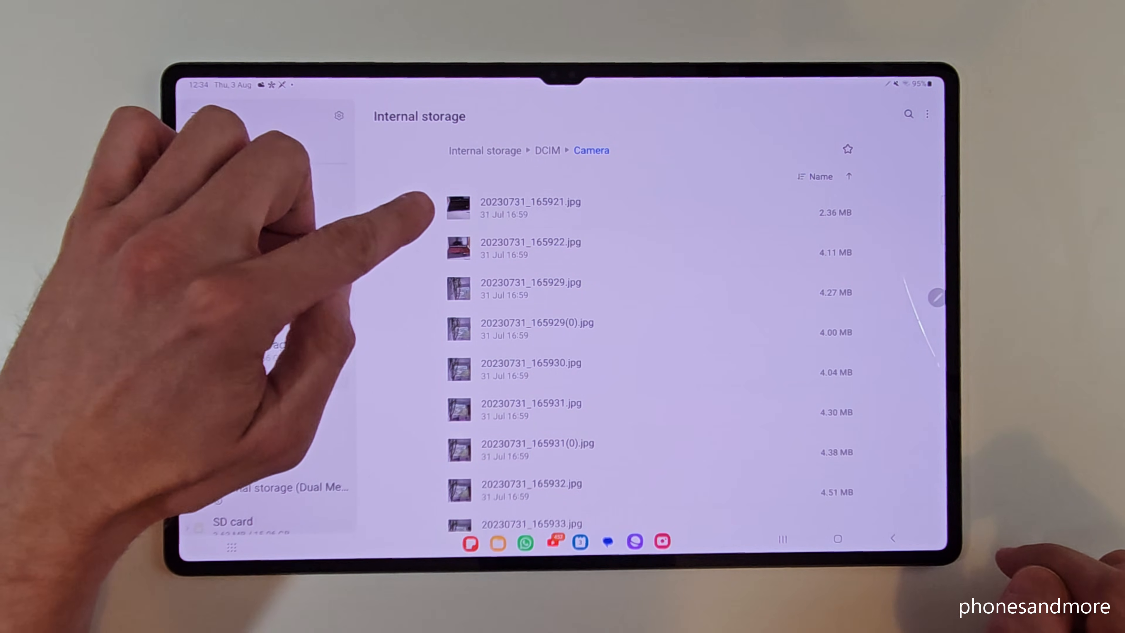
# Select the camera photos in the Camera folder for moving
pyautogui.click(530, 207)
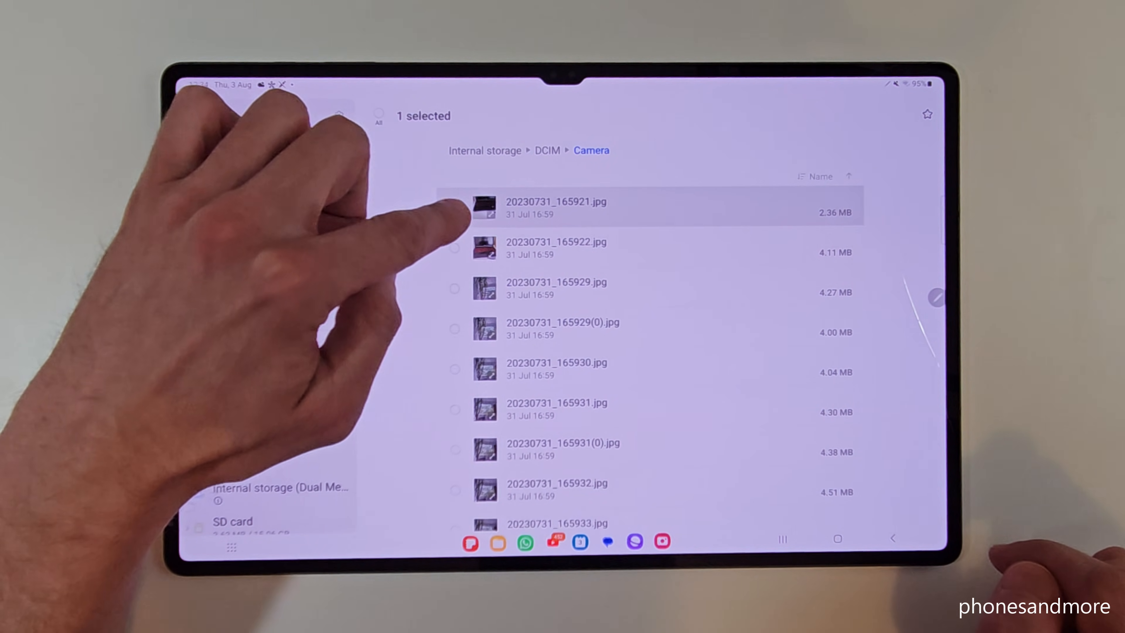
pyautogui.click(454, 207)
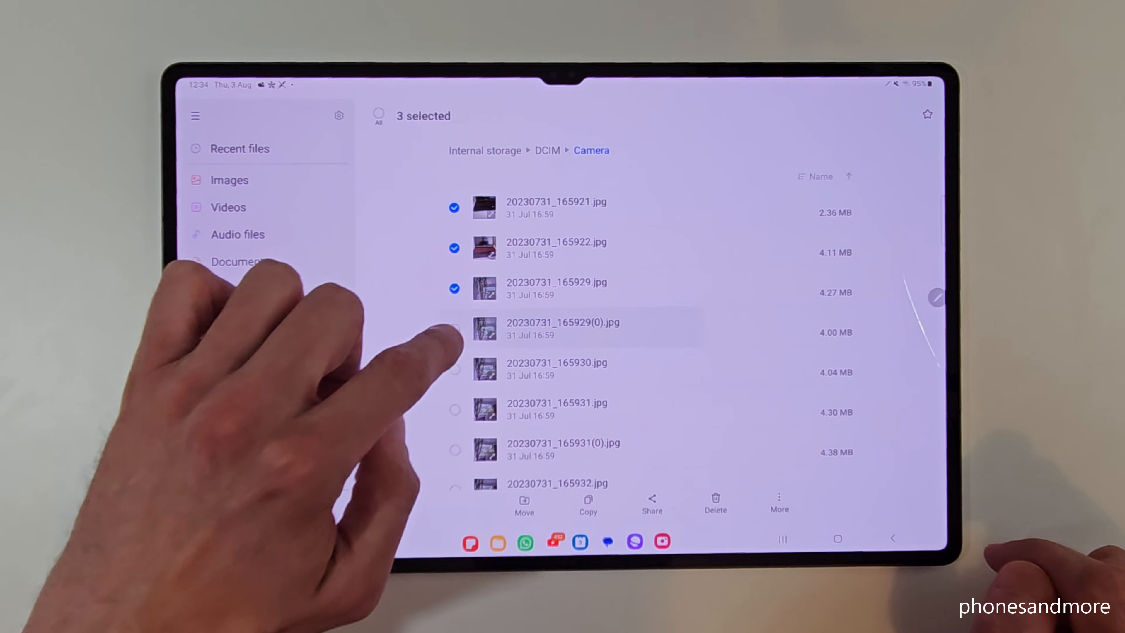
pyautogui.click(454, 328)
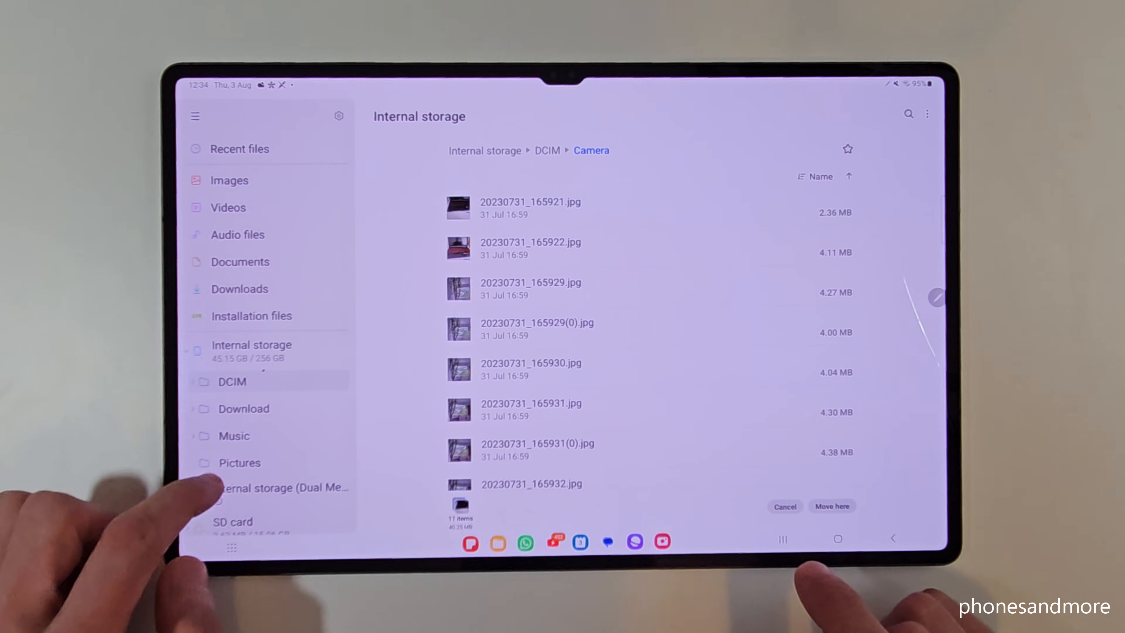
# Go to the SD card, review its extra options, and move the photos into its DCIM folder
pyautogui.scroll(-3)
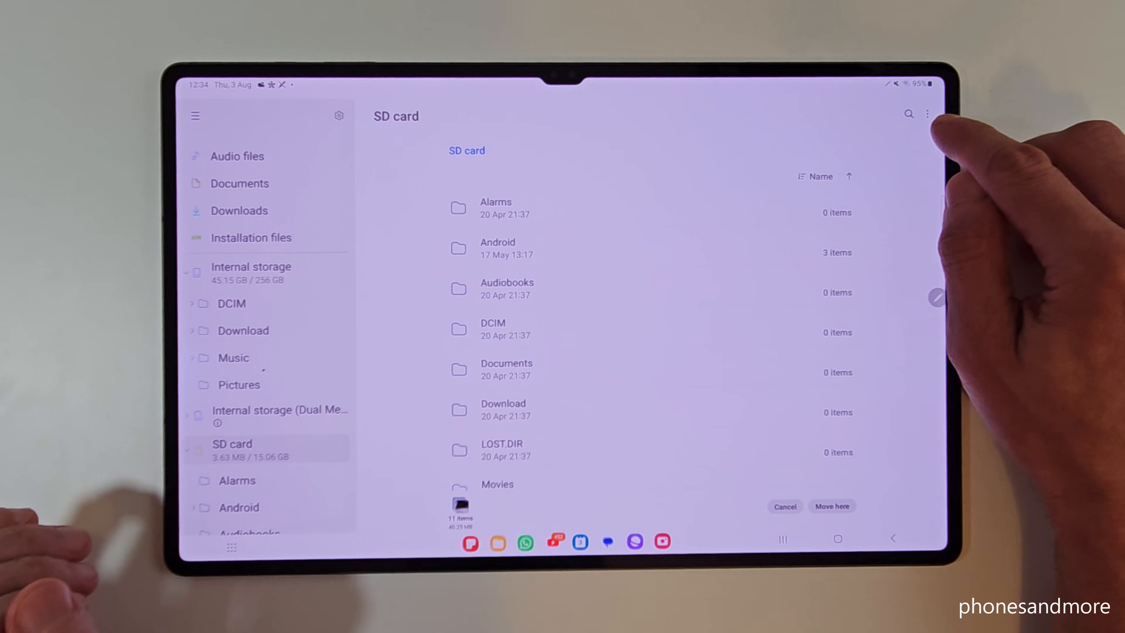
pyautogui.click(926, 115)
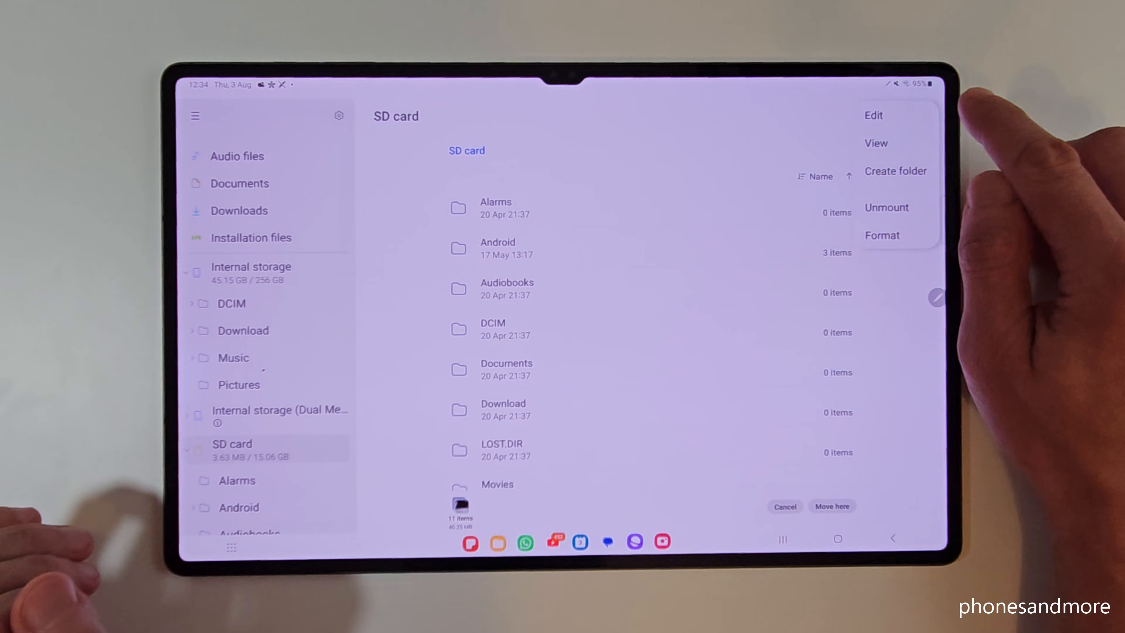
pyautogui.moveTo(895, 171)
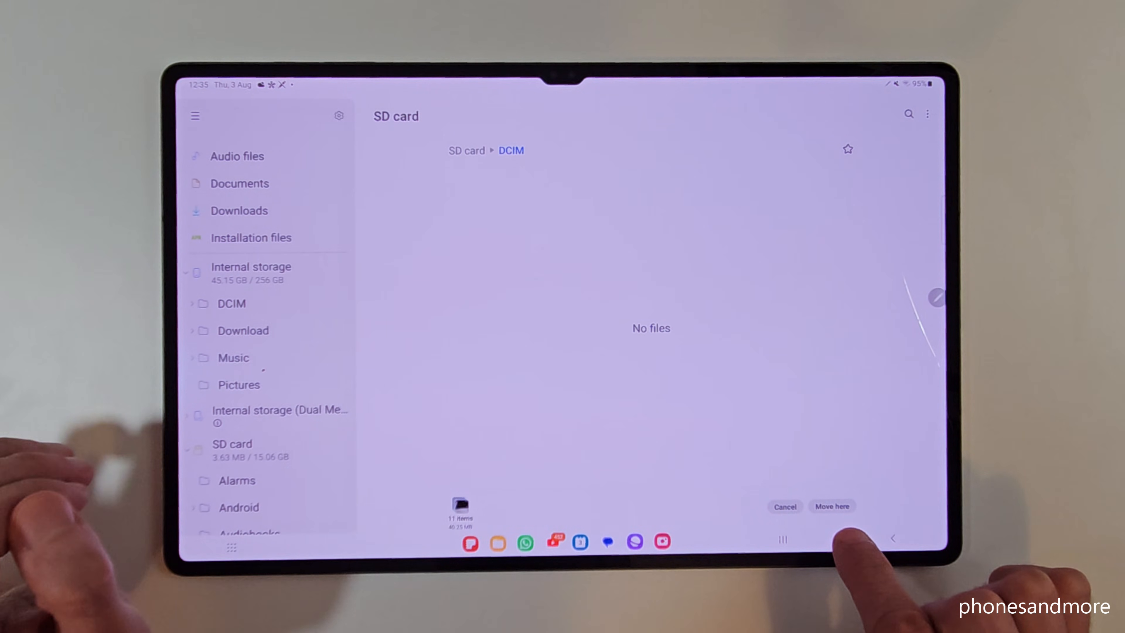
pyautogui.click(831, 506)
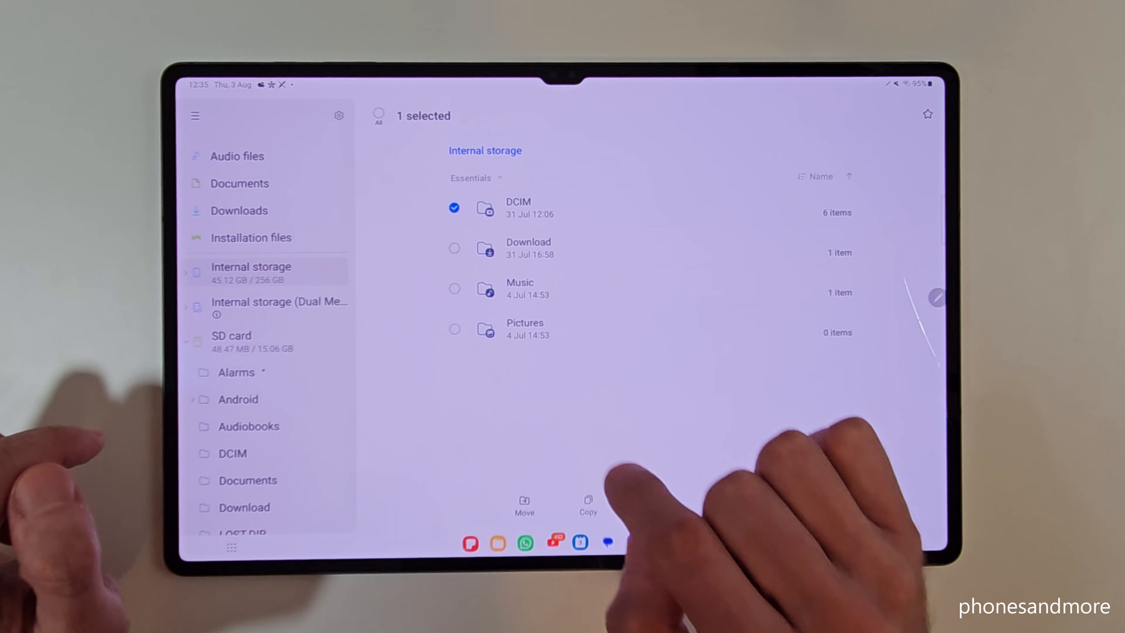
# Back in Internal storage, select the Download folder and the one below it
pyautogui.click(454, 247)
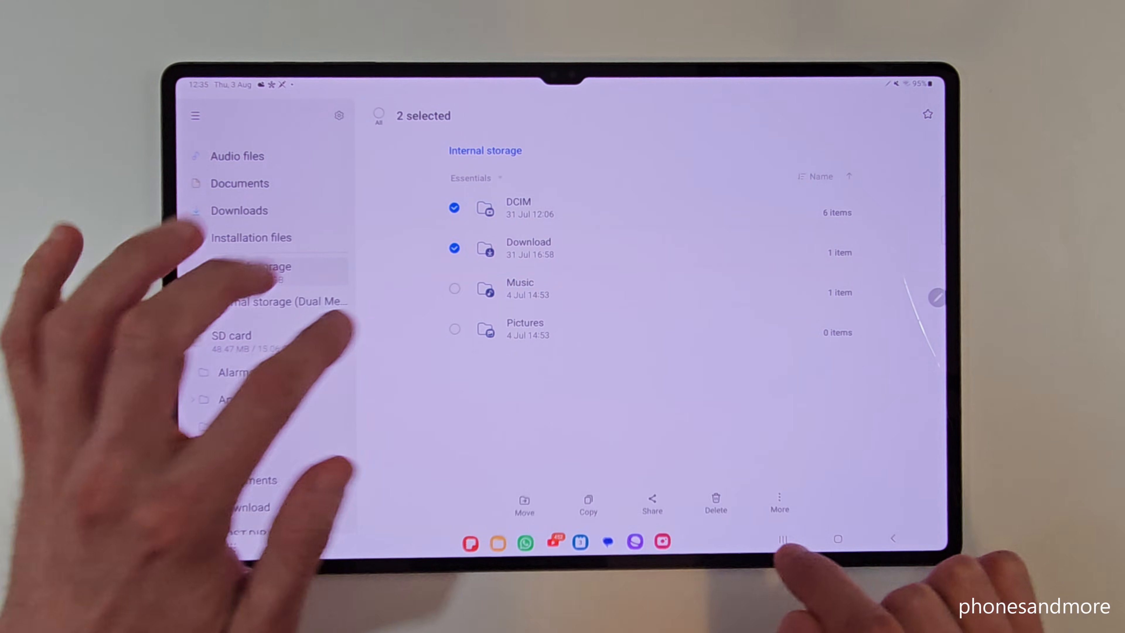
pyautogui.click(453, 288)
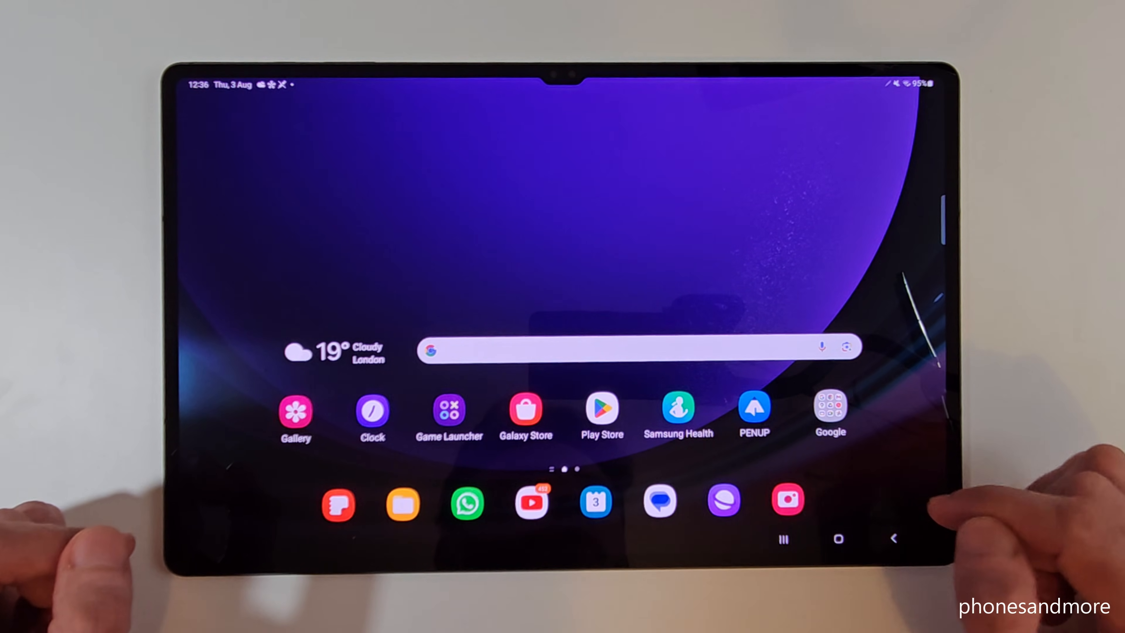
# Launch Camera and reach its Storage location setting, currently Internal storage versus SD card
pyautogui.click(787, 500)
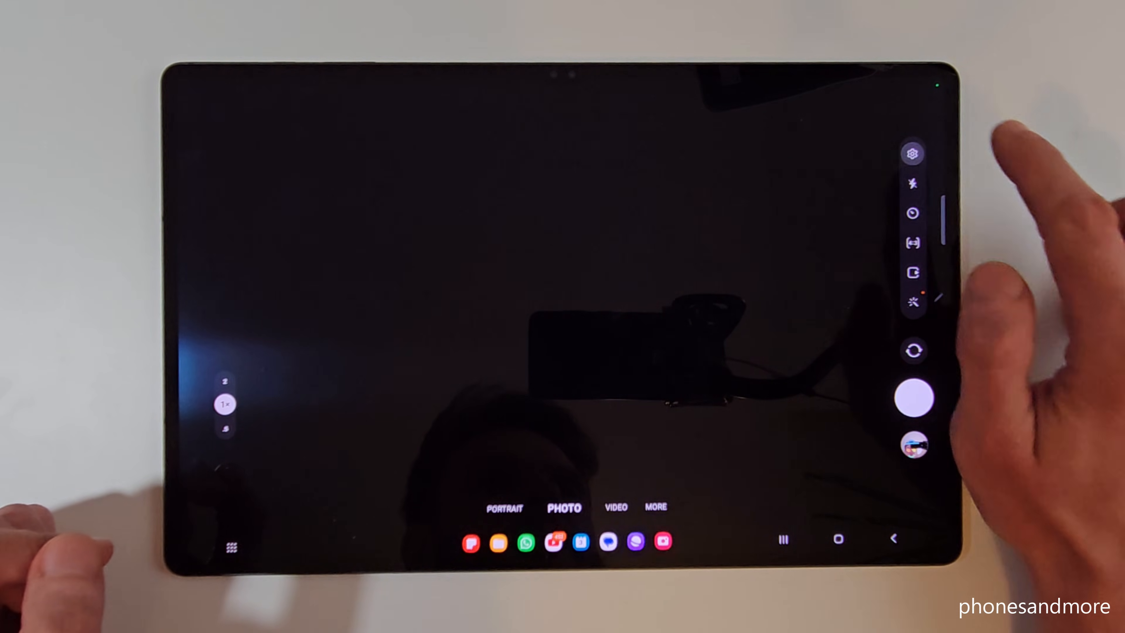
pyautogui.click(912, 153)
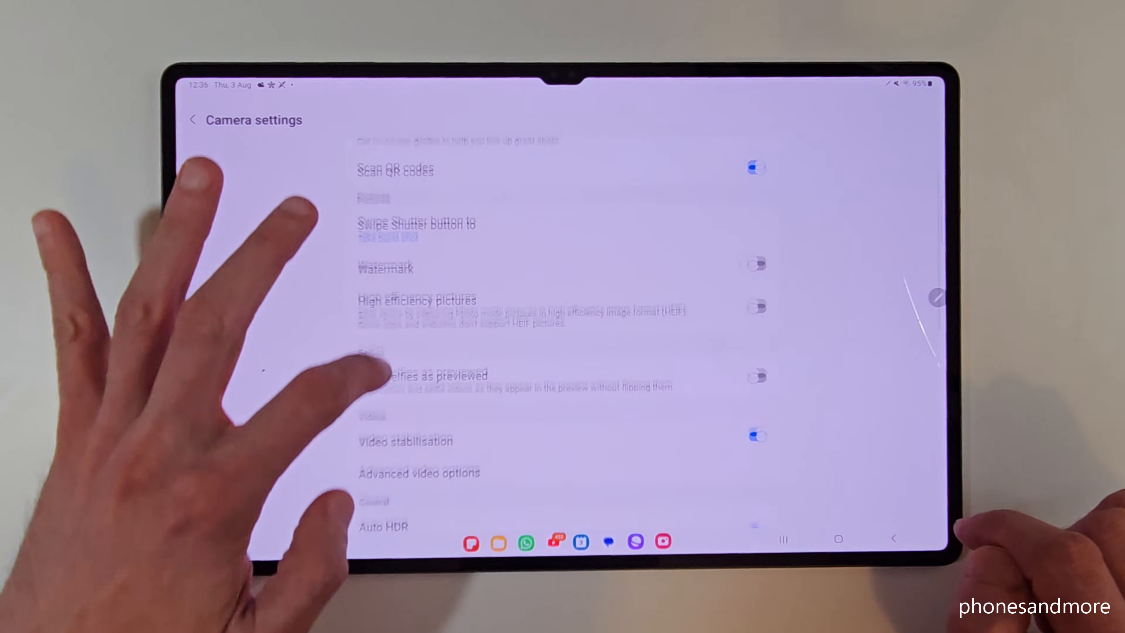
pyautogui.scroll(-3)
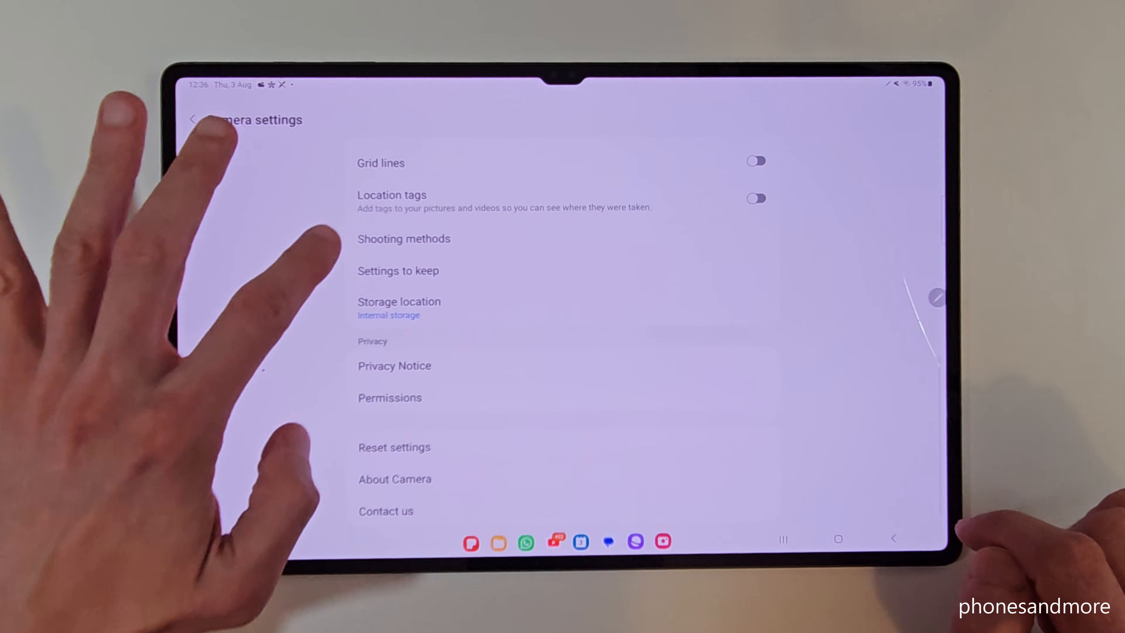
pyautogui.click(399, 301)
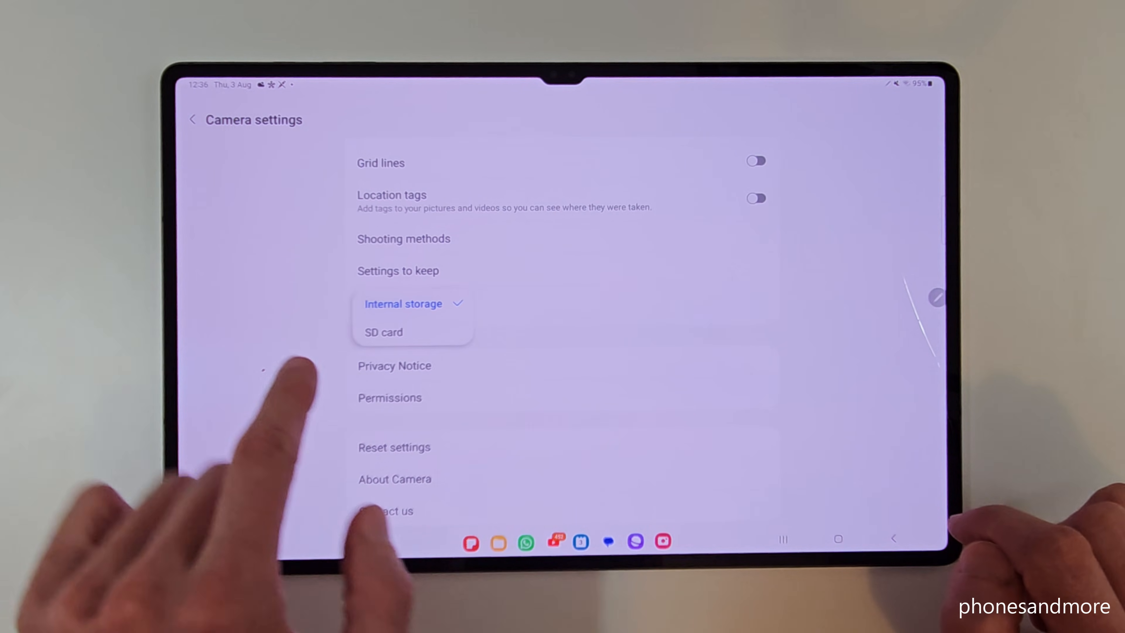